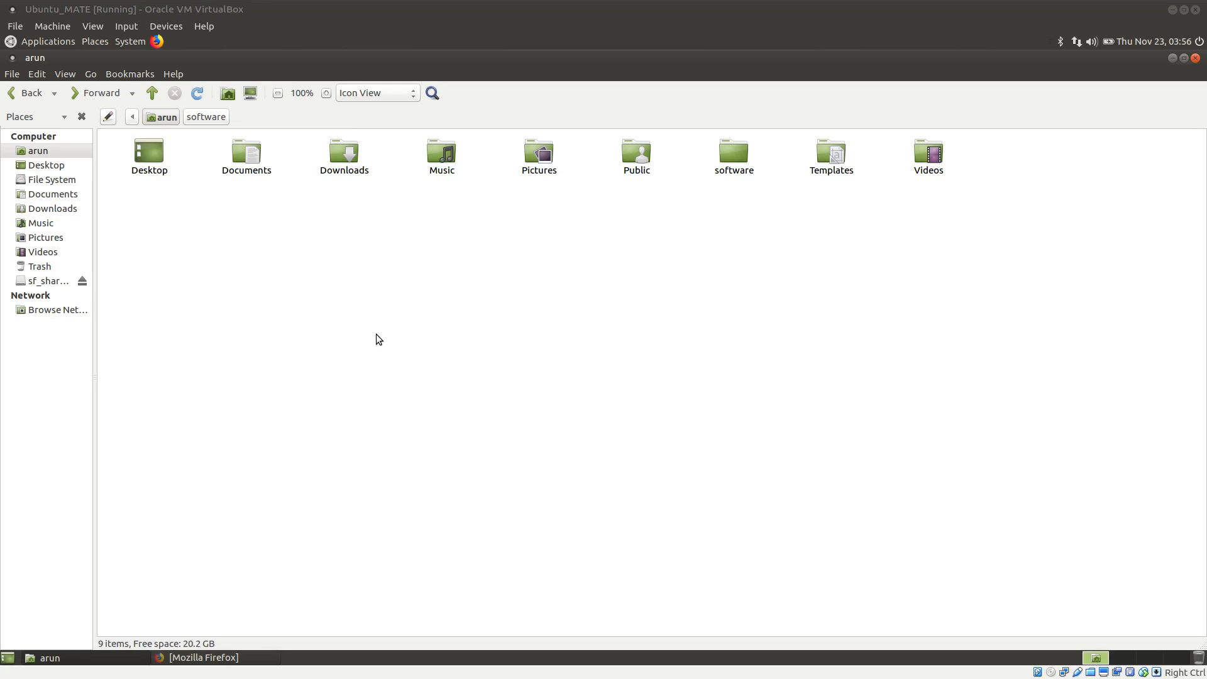
{"action": "mouse_move", "coordinate": [372, 328]}
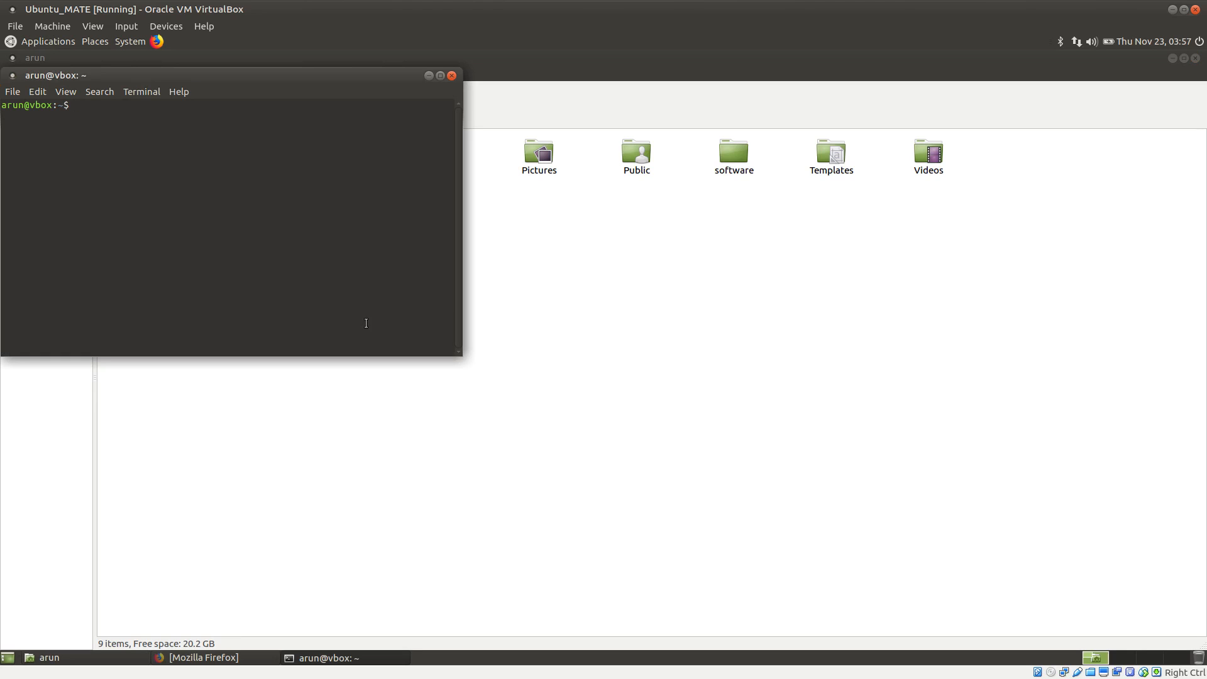
Enter 'sudo apt install gcc g++ gfortran' in the terminal.
{"action": "left_click", "coordinate": [65, 91]}
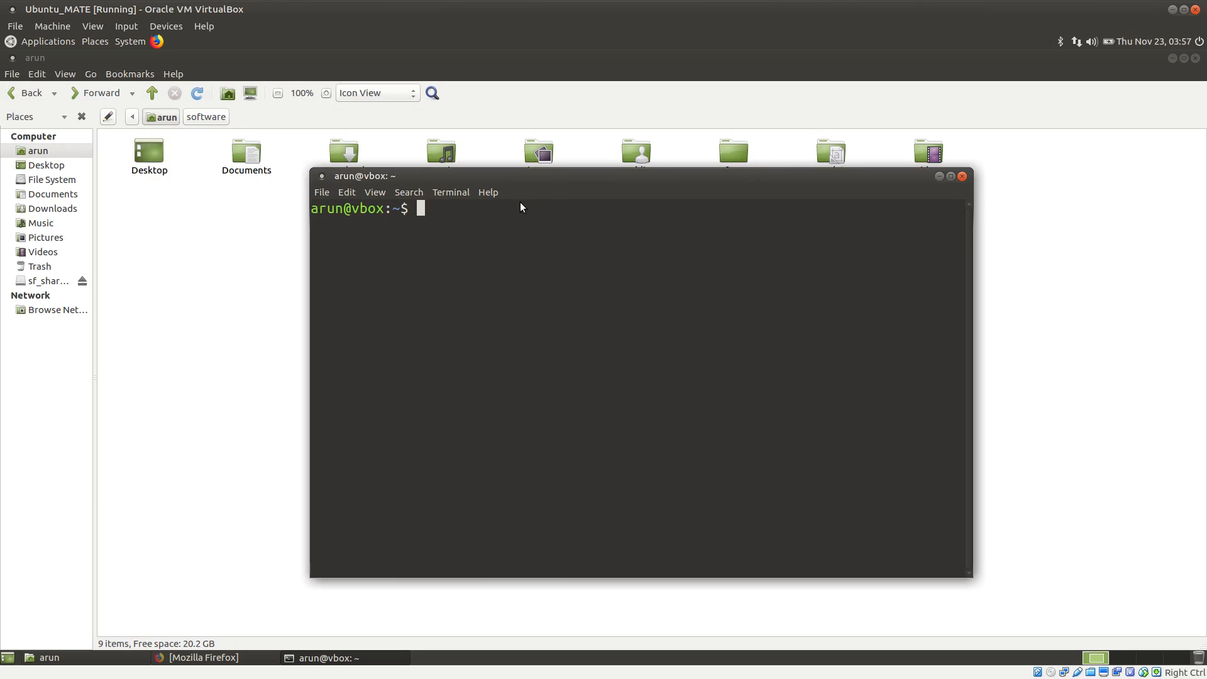
{"action": "type", "text": "sud"}
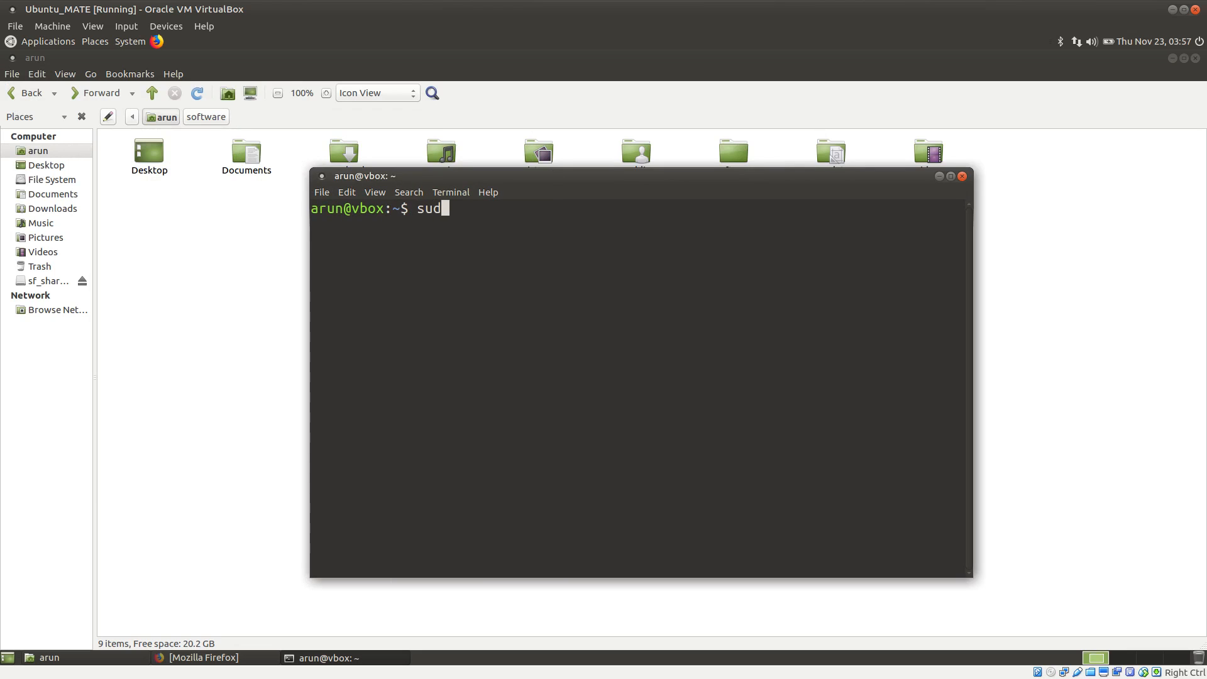
{"action": "type", "text": "o apt"}
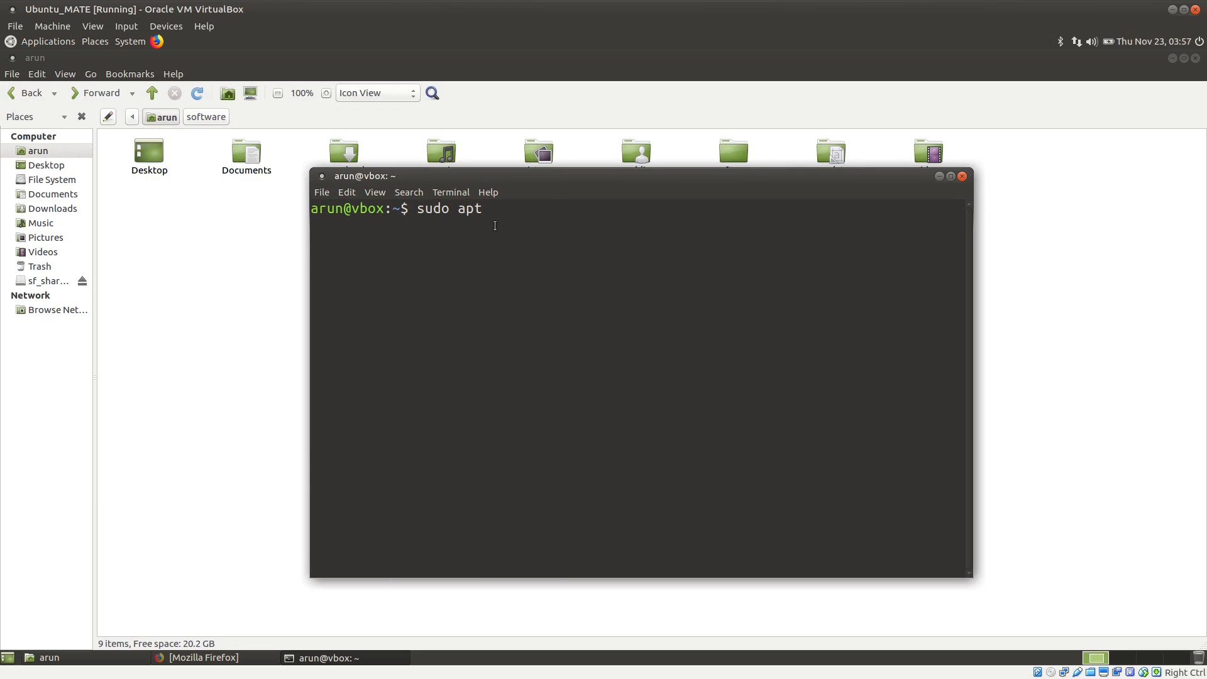
{"action": "type", "text": "install"}
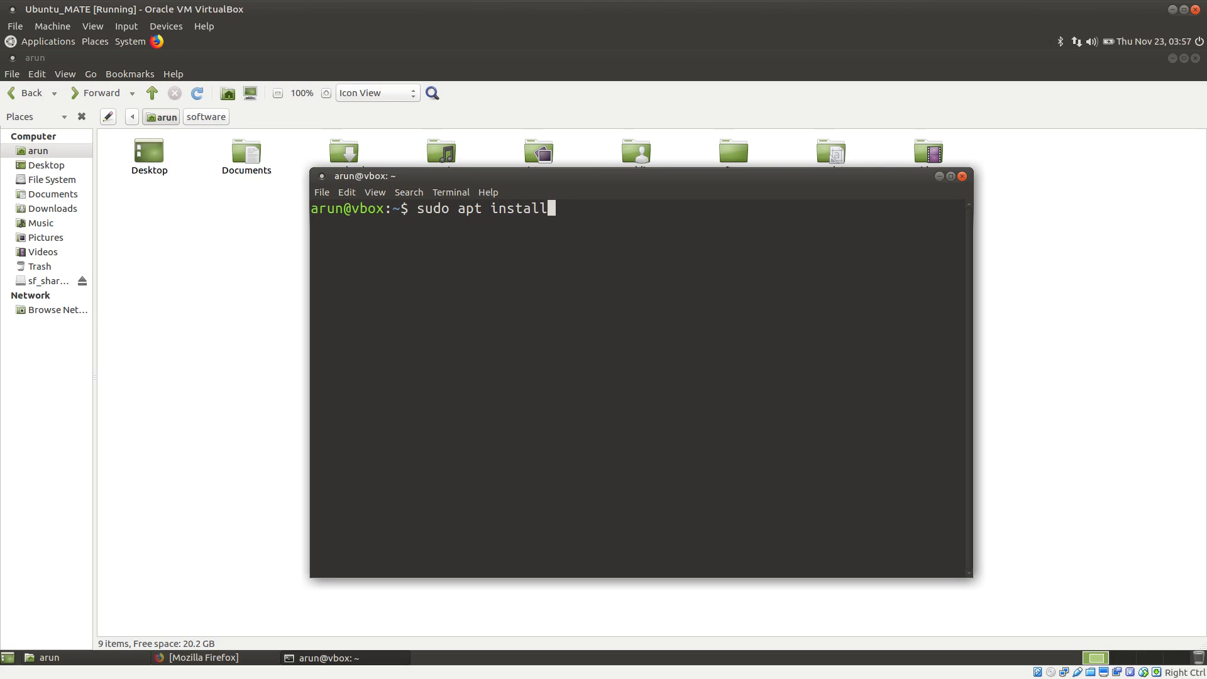
{"action": "type", "text": "gcc"}
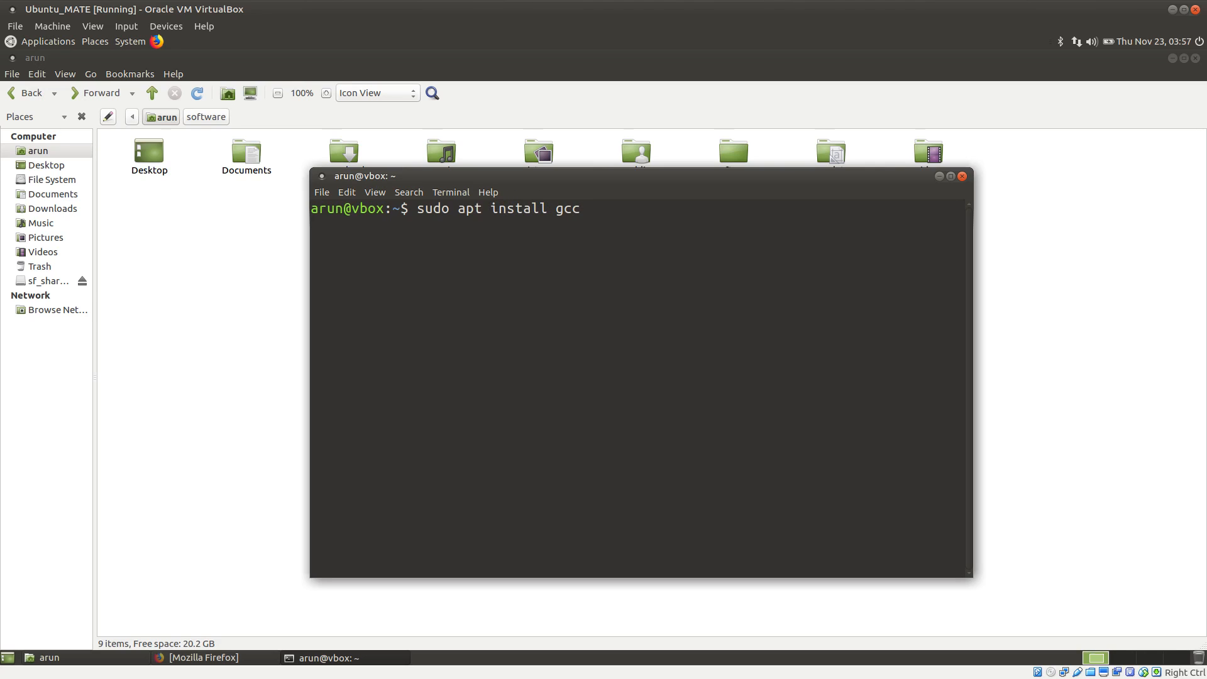
{"action": "type", "text": "gc"}
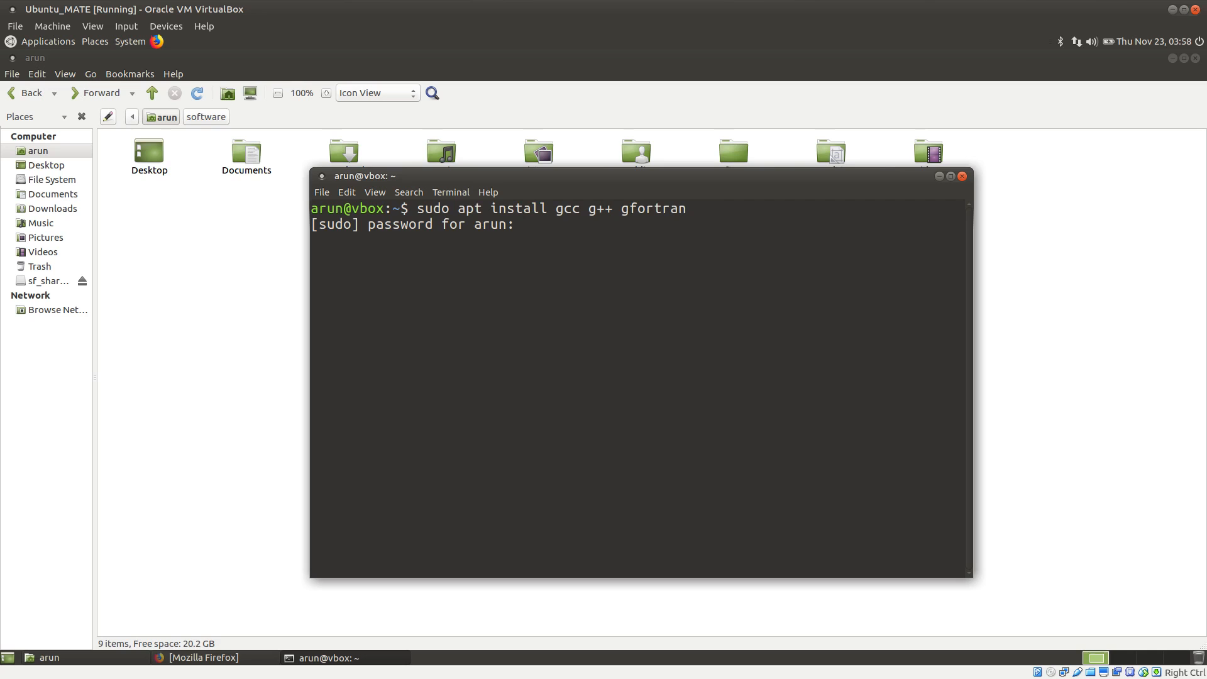
Submit the sudo password so apt lists the 22 new packages.
{"action": "key", "text": "Return"}
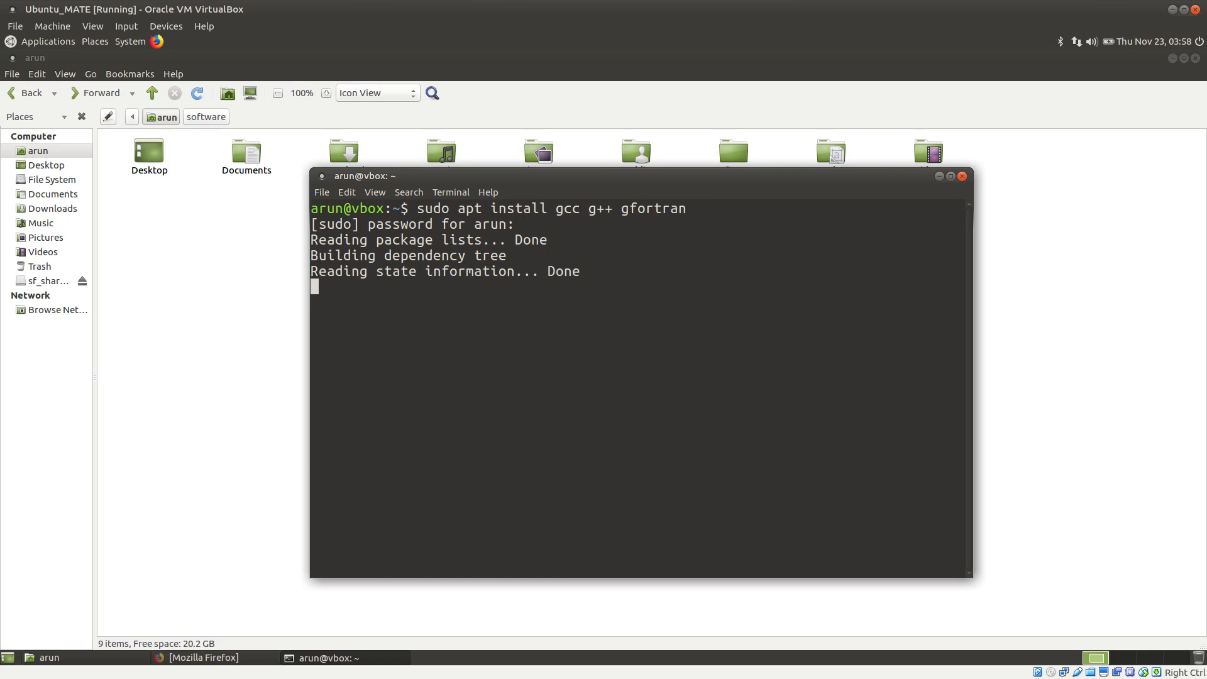
{"action": "key", "text": "Return"}
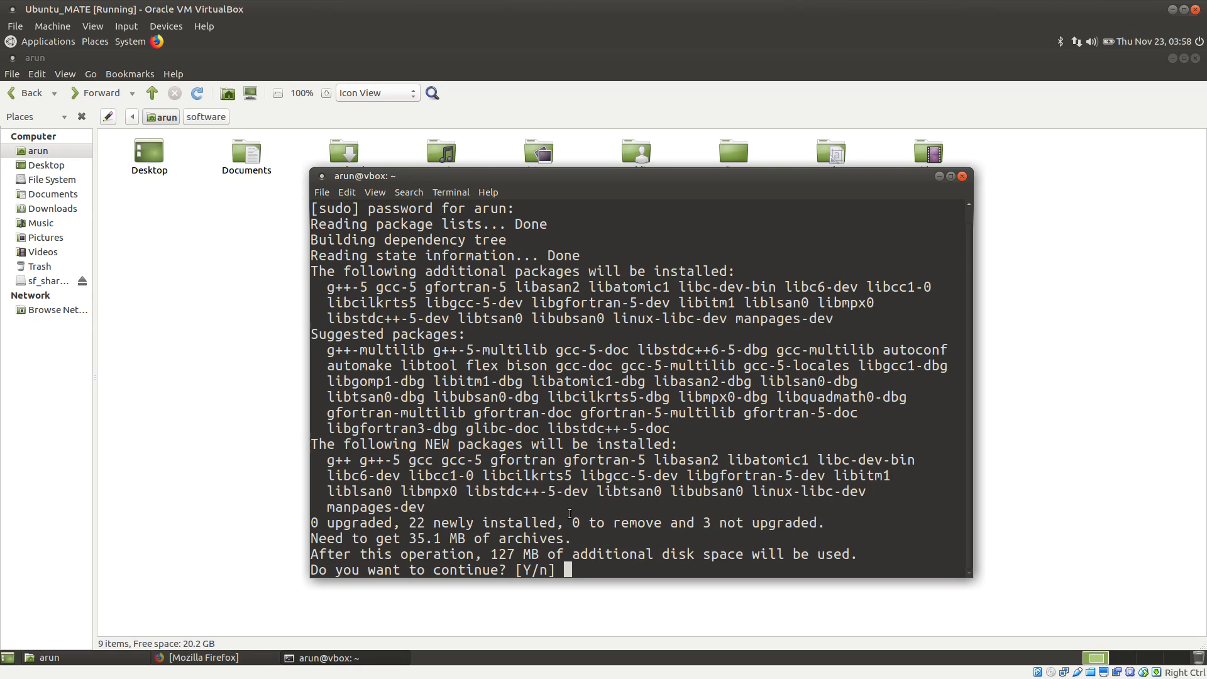
{"action": "double_click", "coordinate": [345, 286]}
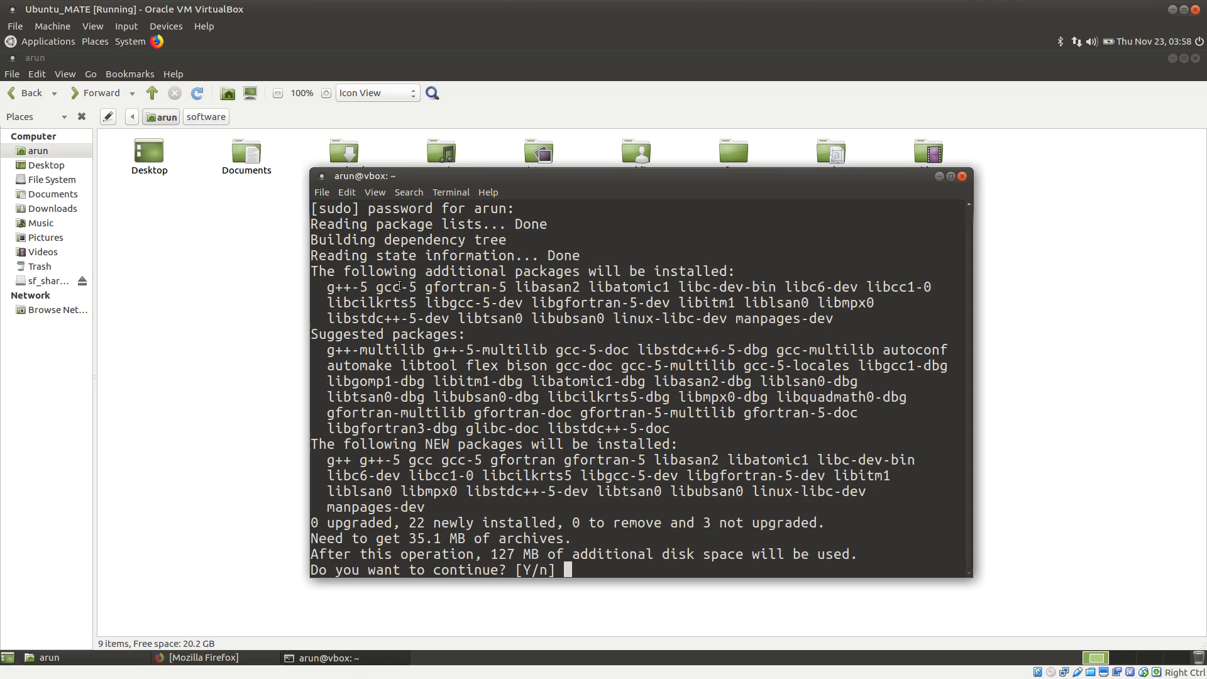
{"action": "mouse_move", "coordinate": [444, 289]}
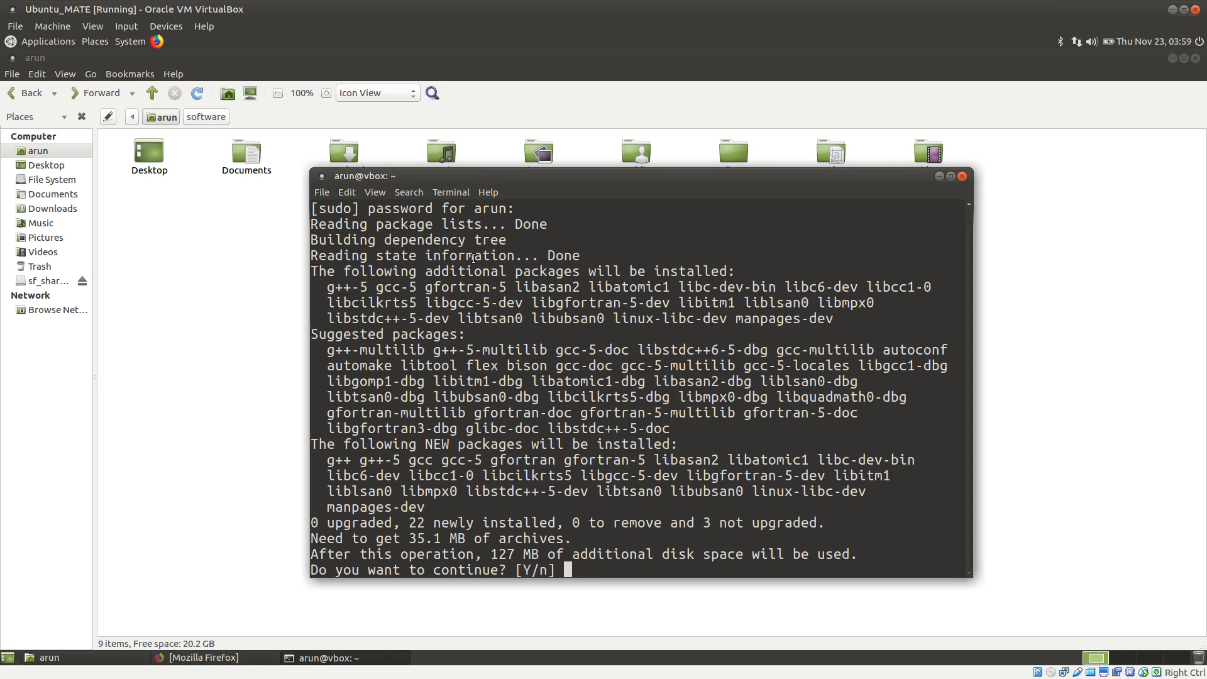
{"action": "double_click", "coordinate": [600, 303]}
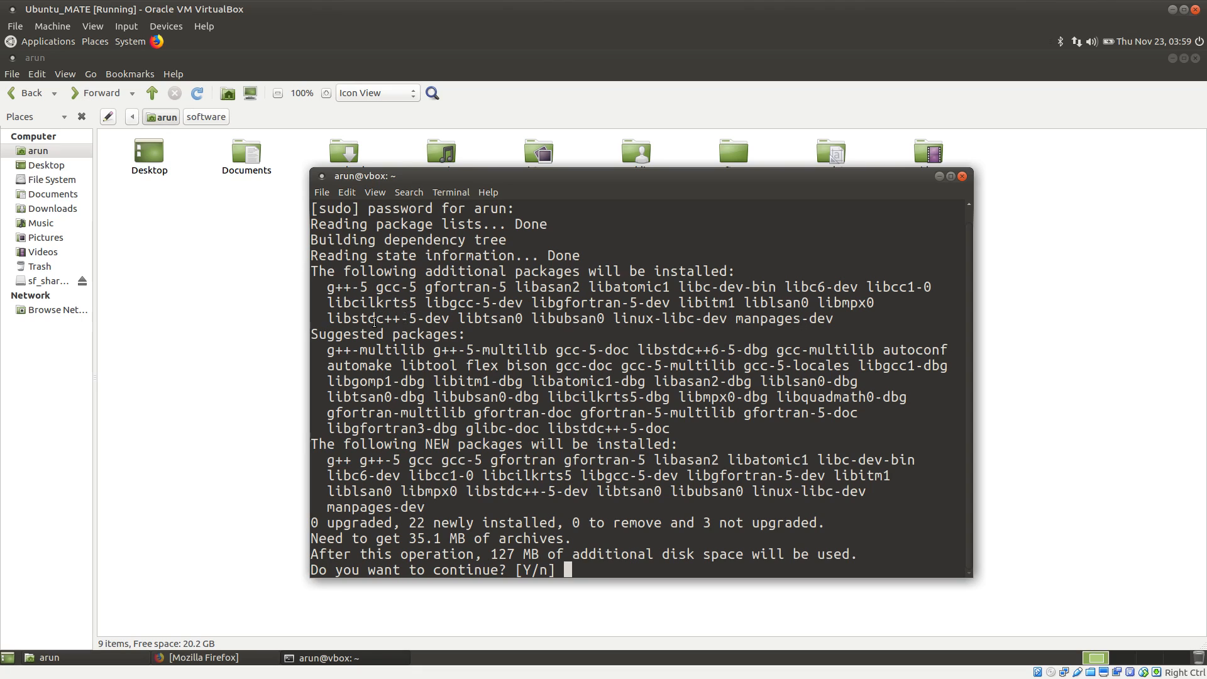
{"action": "double_click", "coordinate": [387, 318]}
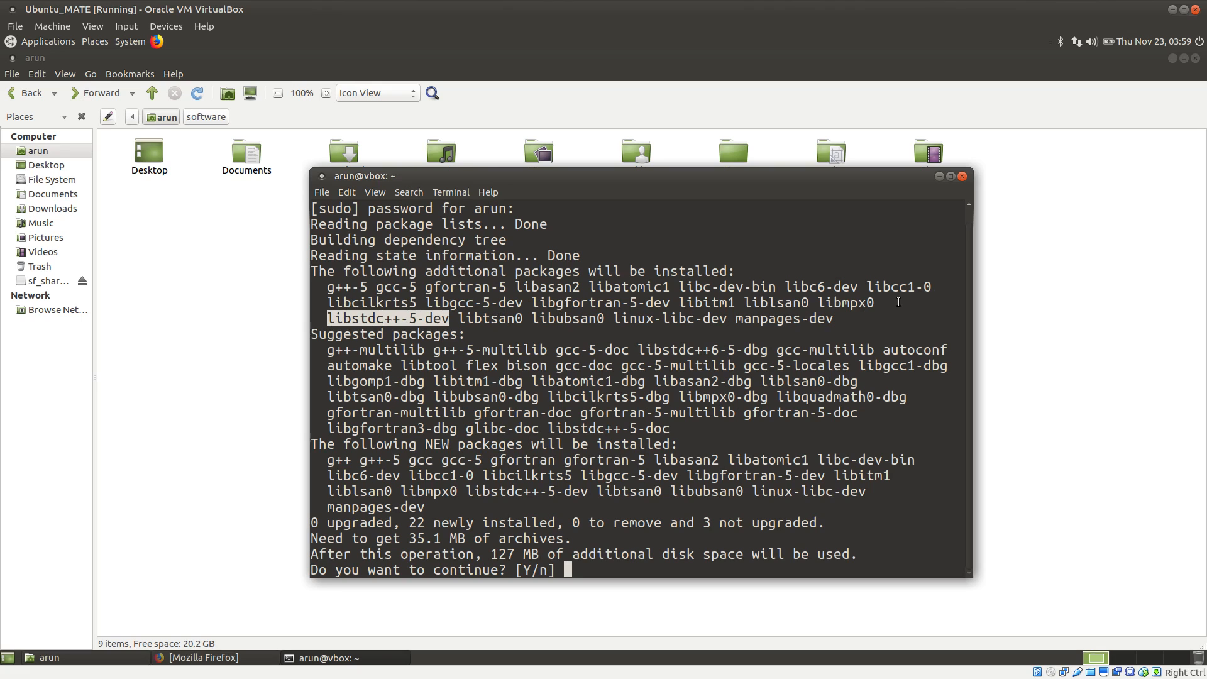
{"action": "mouse_move", "coordinate": [563, 299]}
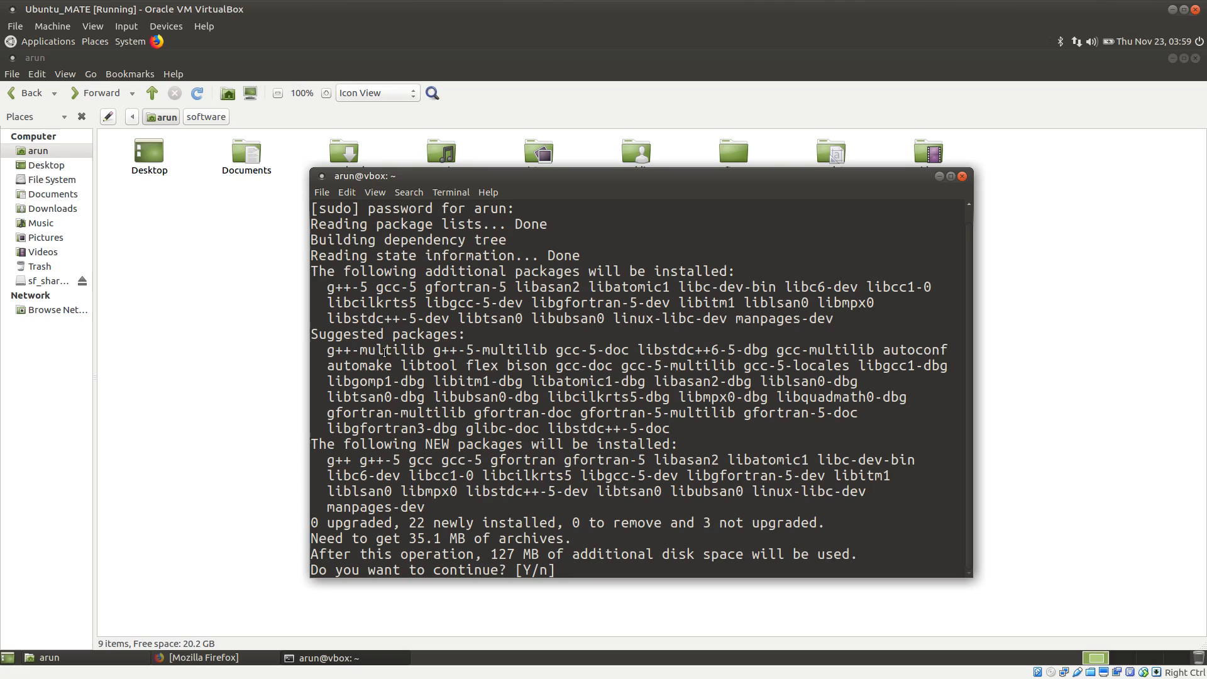
{"action": "double_click", "coordinate": [371, 349]}
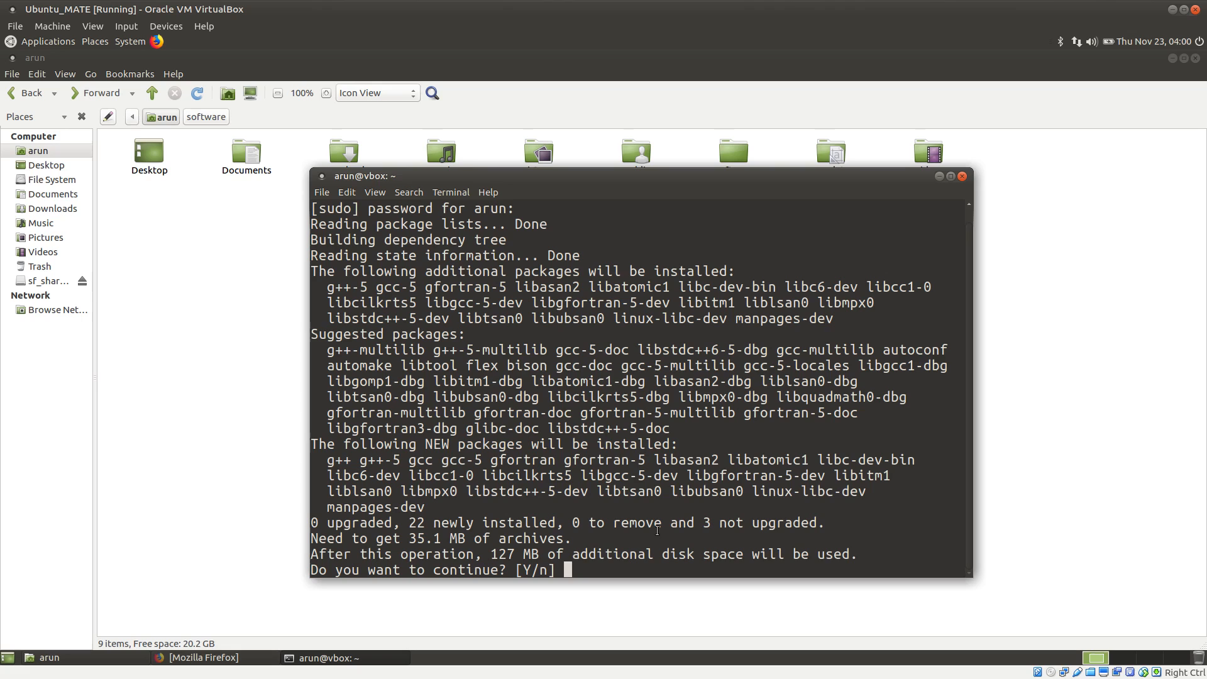
Answer 'y' to continue installing the compiler packages.
{"action": "type", "text": "y"}
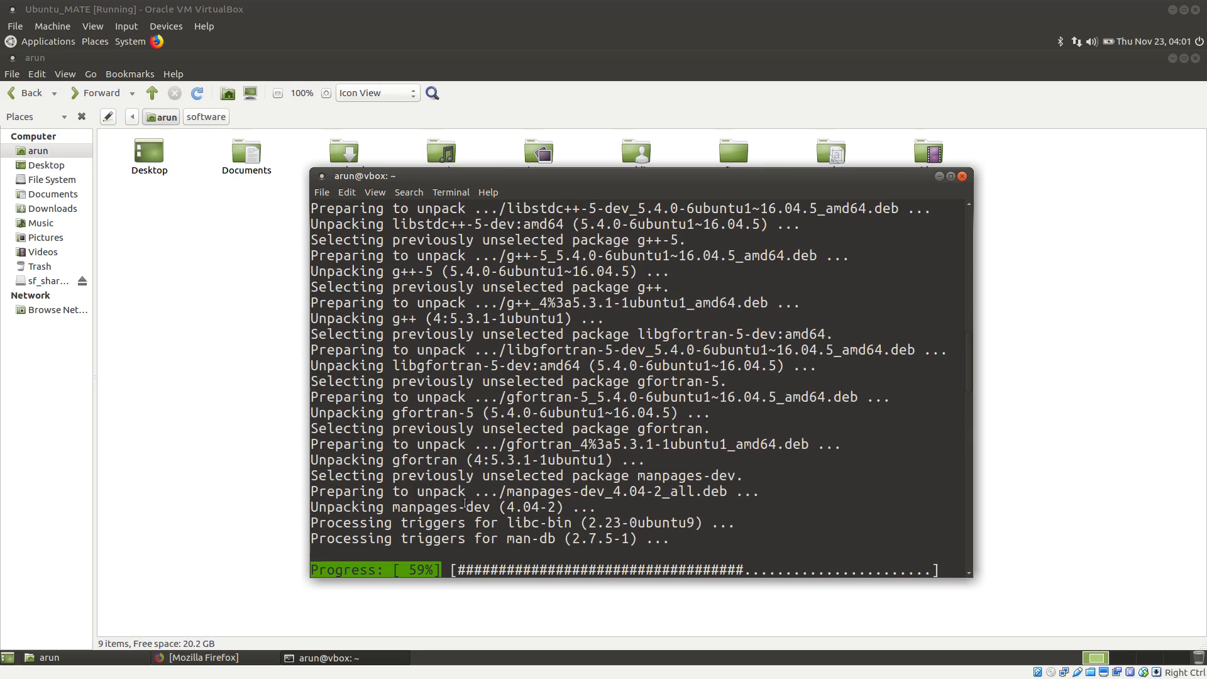
{"action": "mouse_move", "coordinate": [453, 491]}
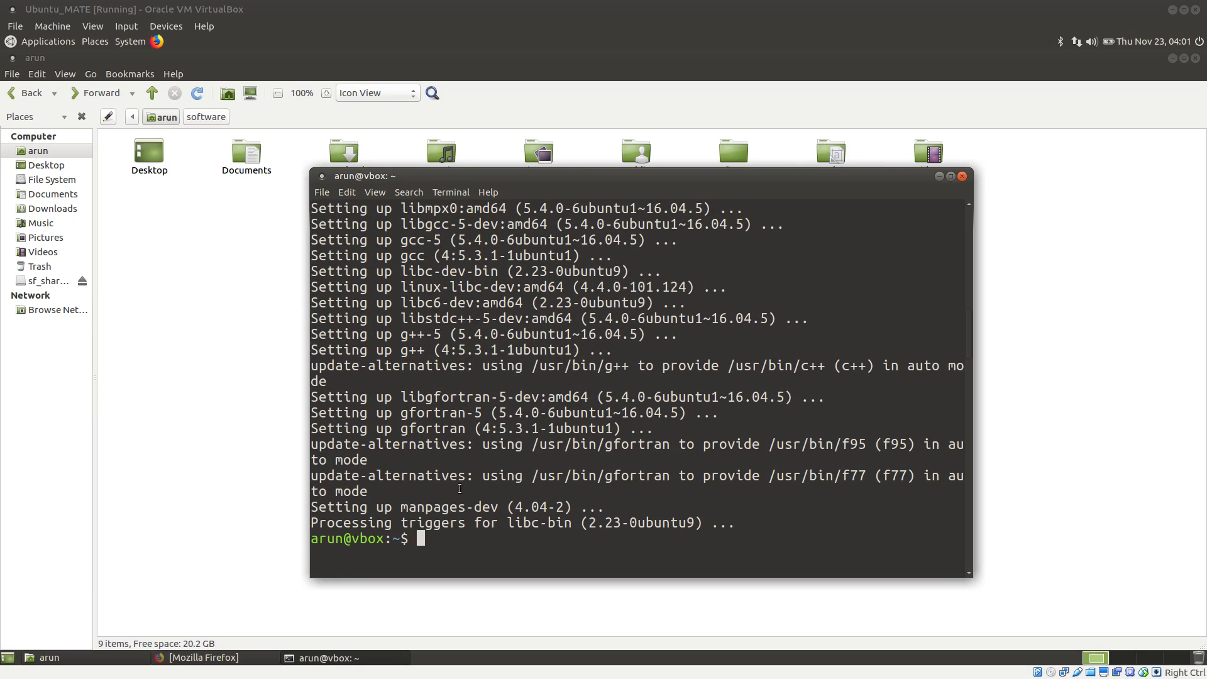
{"action": "left_click_drag", "start_coordinate": [531, 445], "coordinate": [962, 459]}
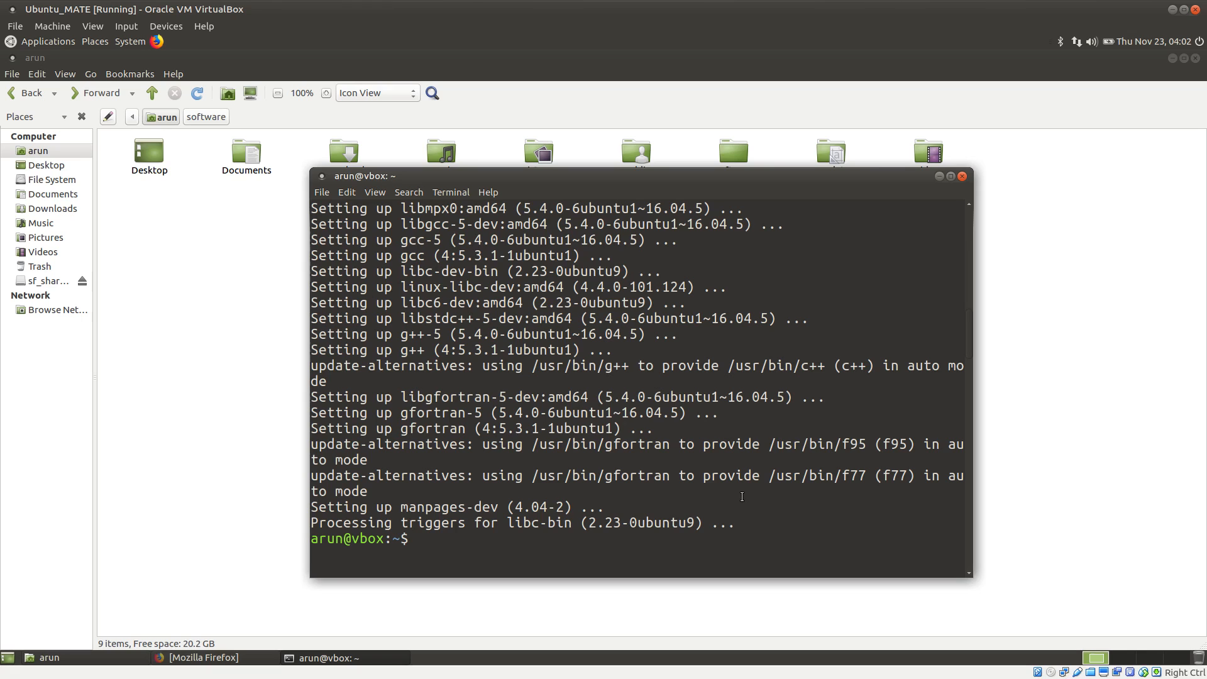
{"action": "type", "text": "whci"}
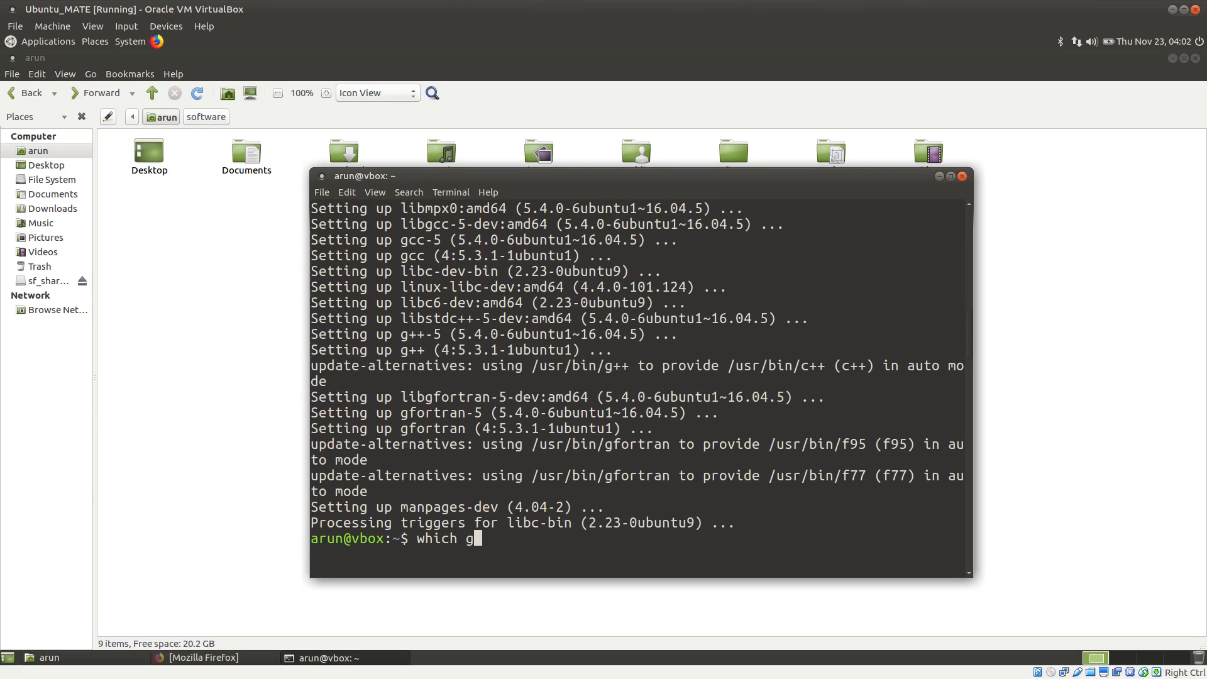
Run 'which gfortran', 'which gcc' and 'which g++' to show /usr/bin paths.
{"action": "type", "text": "fortran"}
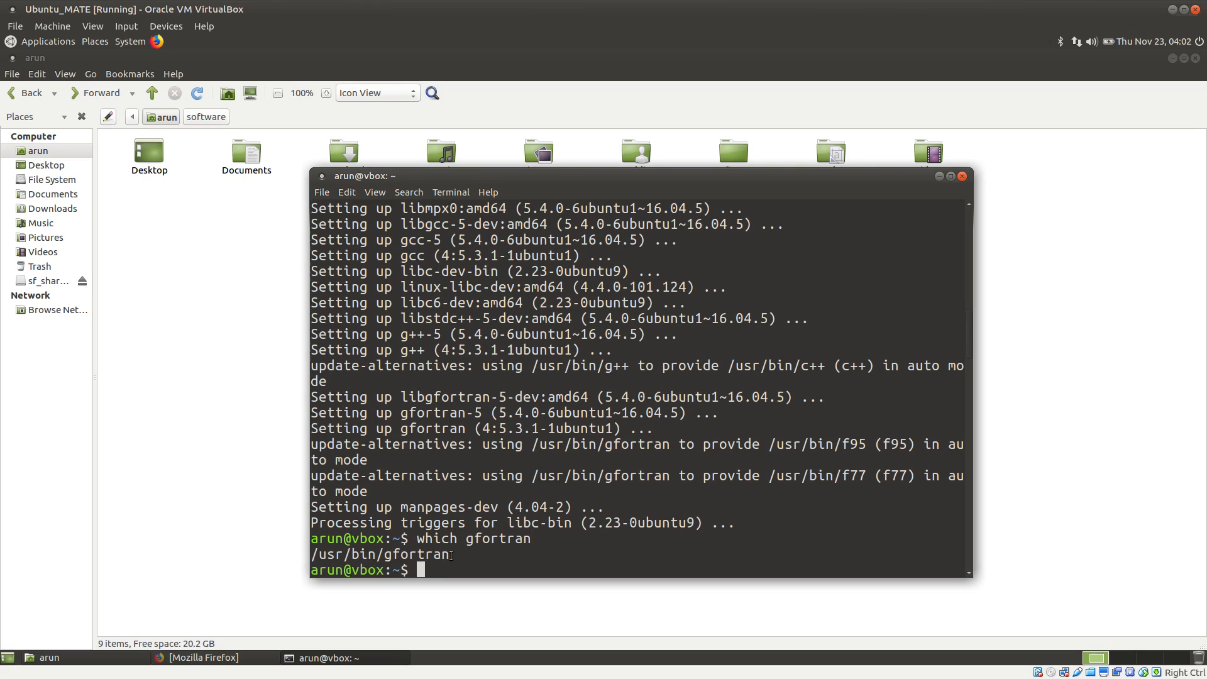
{"action": "type", "text": "which gfortra"}
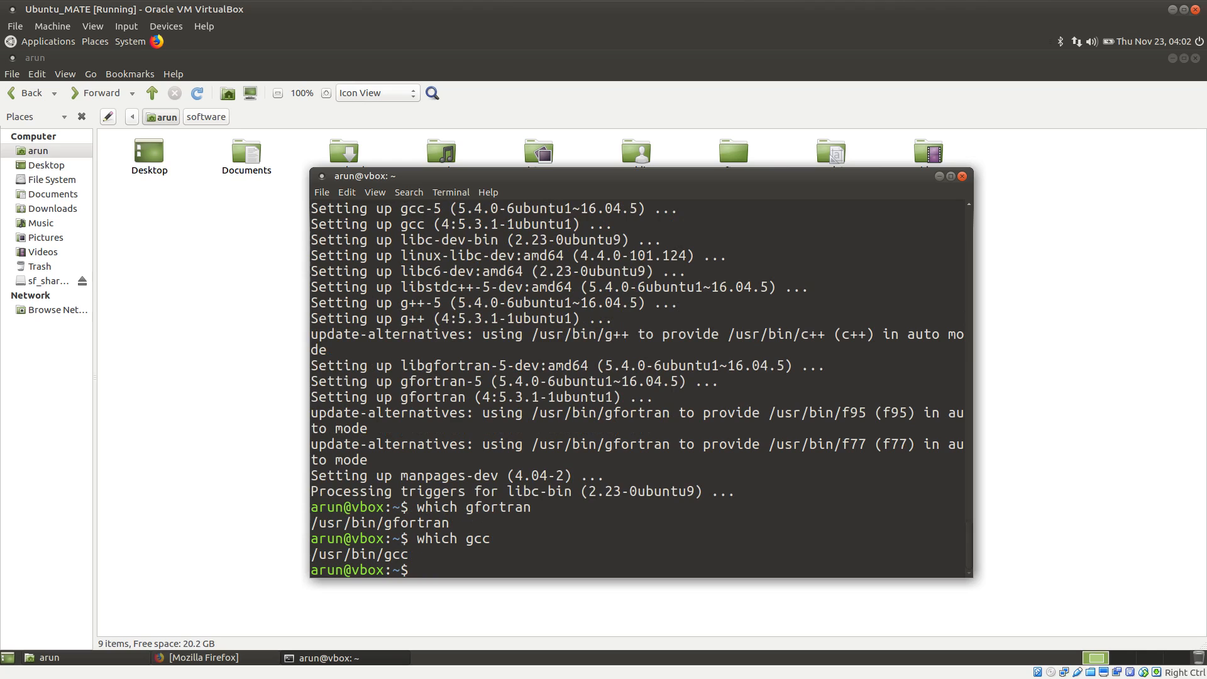
{"action": "type", "text": "which g++"}
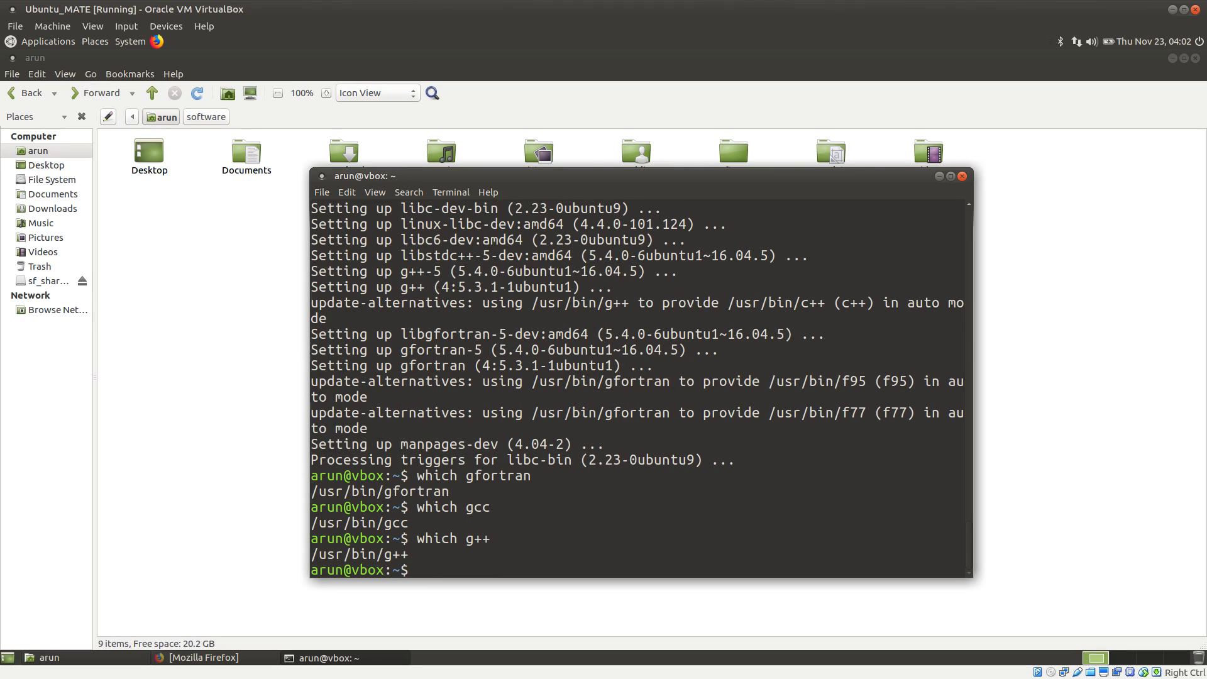
{"action": "type", "text": "g++"}
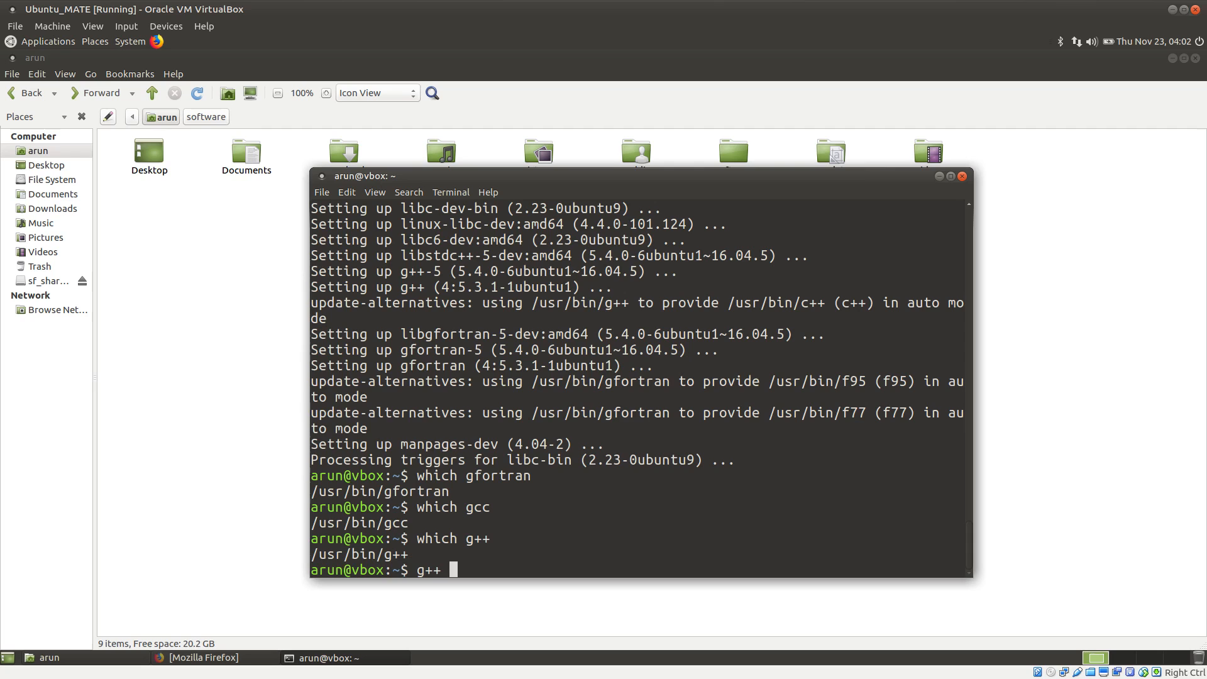
Run 'g++ --version' and confirm it reports version 5.4.0.
{"action": "type", "text": "--v"}
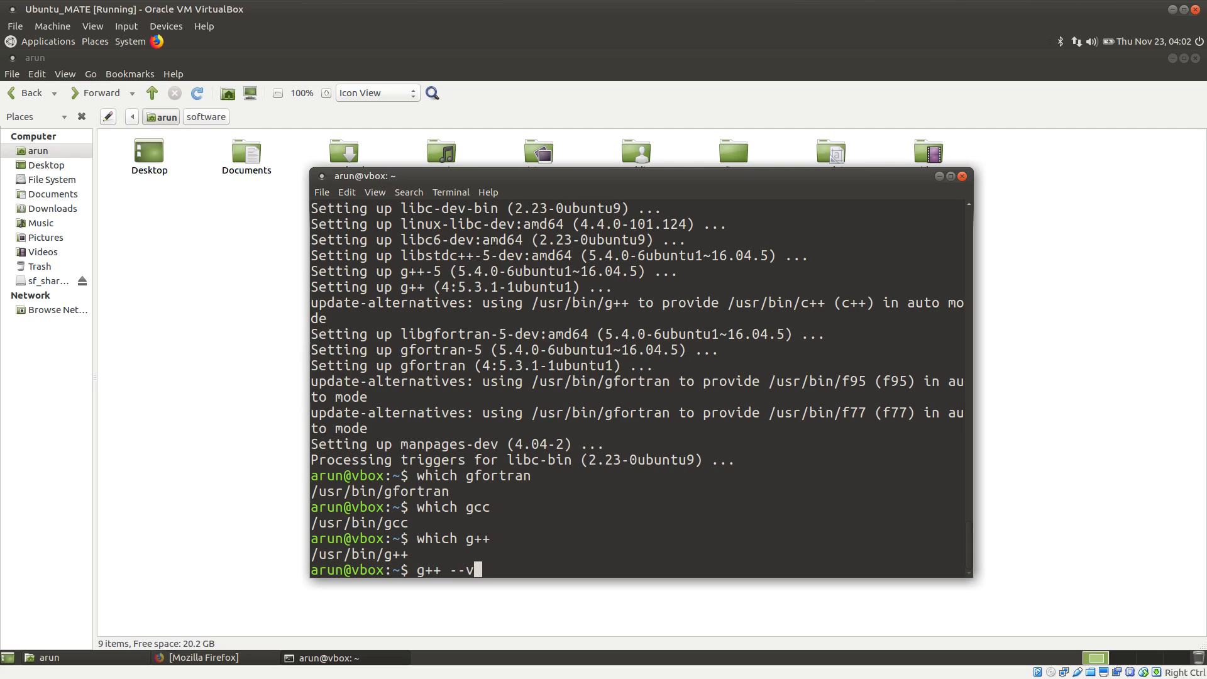
{"action": "type", "text": "ersion"}
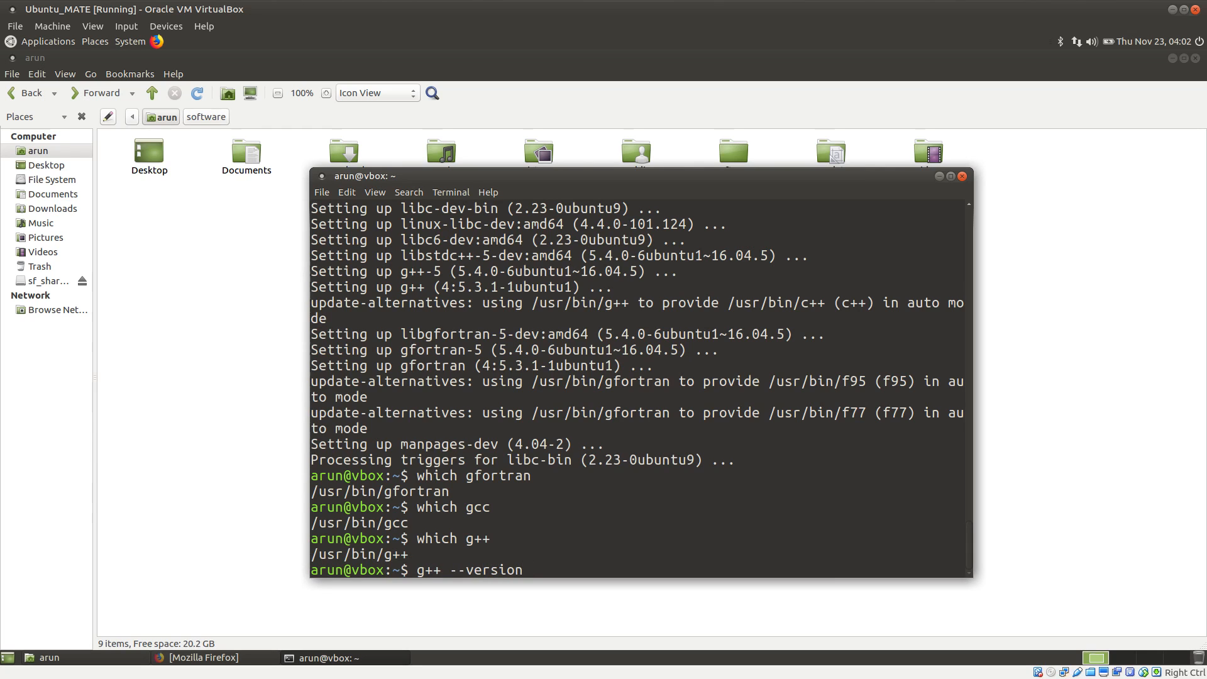
{"action": "key", "text": "Return"}
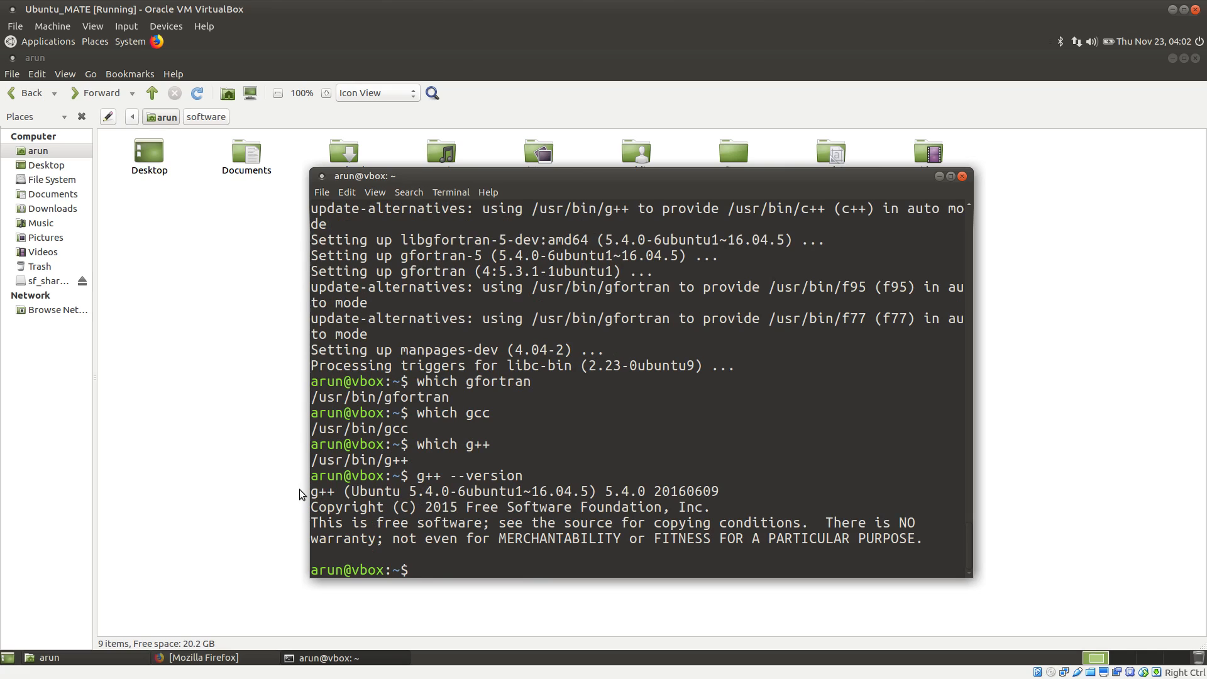
{"action": "left_click_drag", "start_coordinate": [312, 491], "coordinate": [923, 537]}
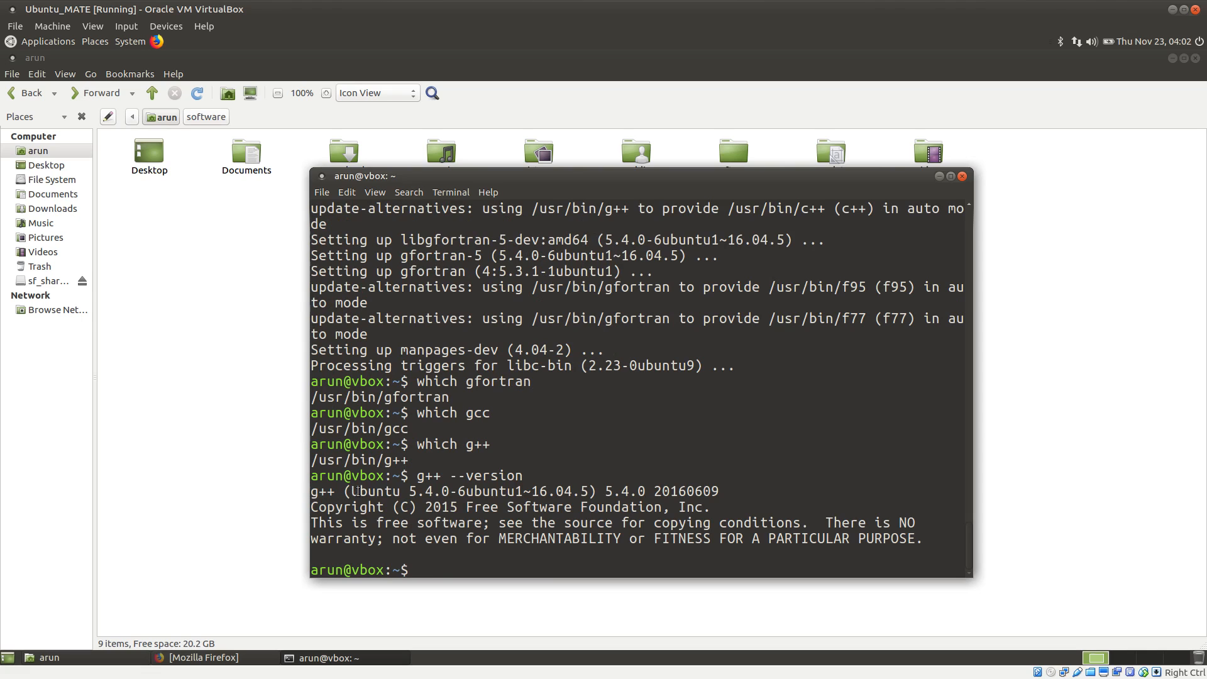
{"action": "double_click", "coordinate": [374, 492]}
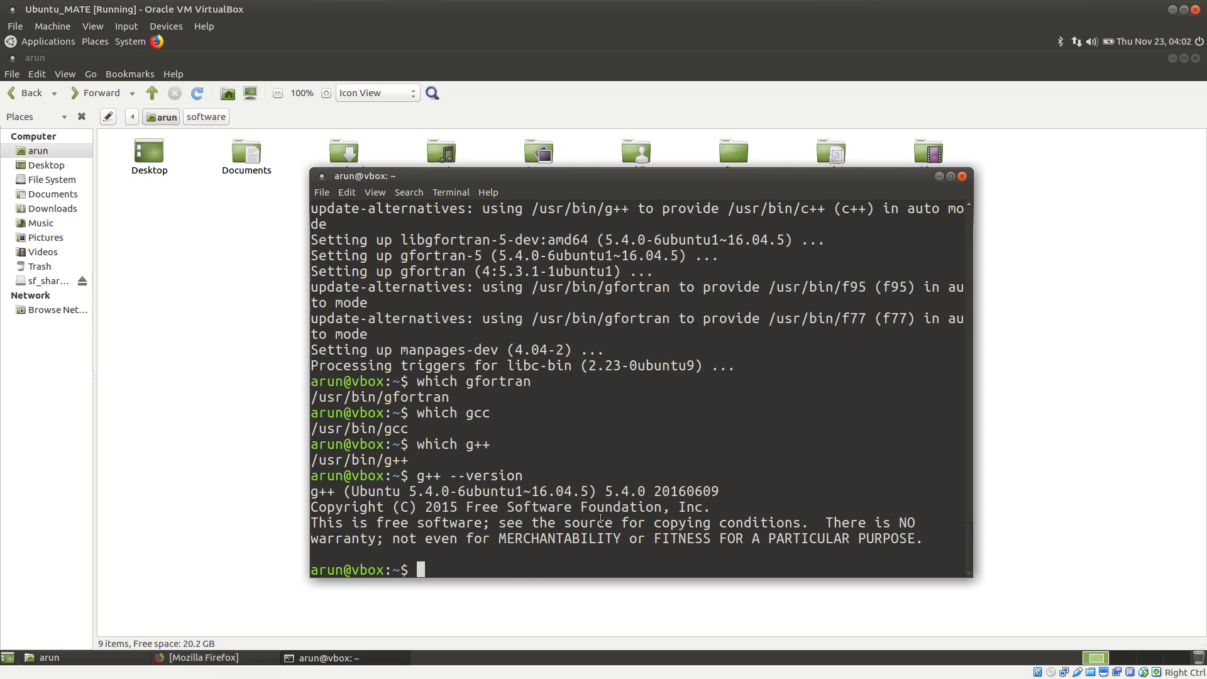
{"action": "type", "text": "g++\\ --version"}
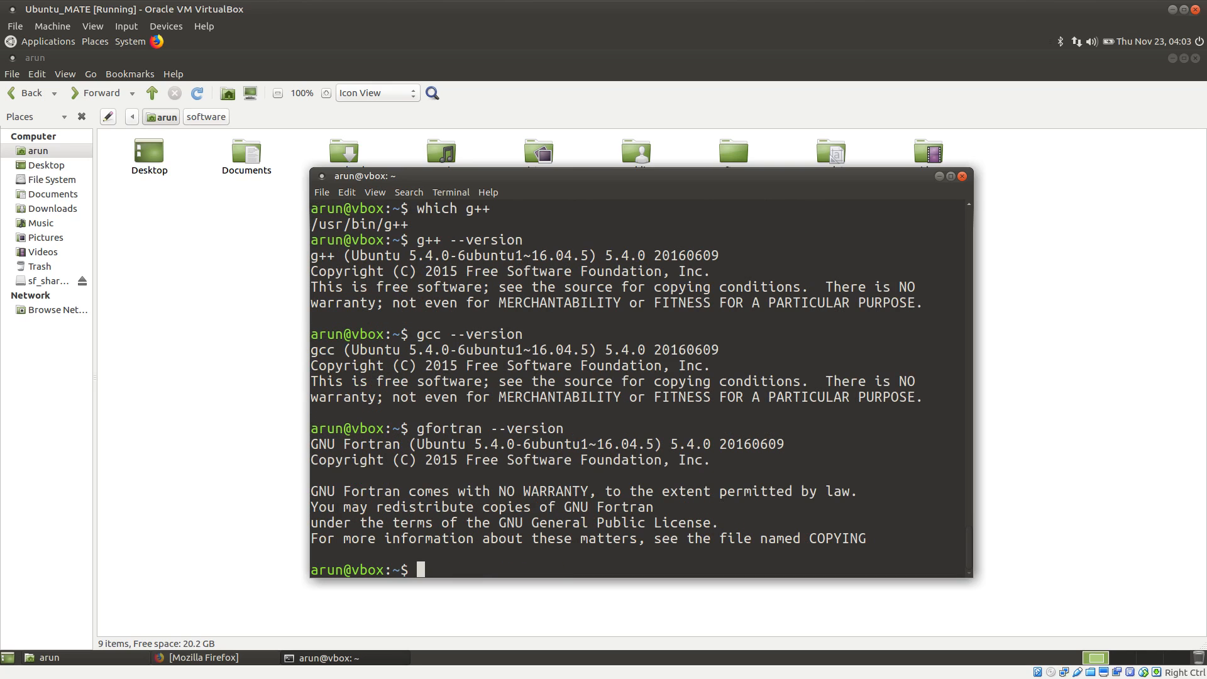
{"action": "mouse_move", "coordinate": [578, 506]}
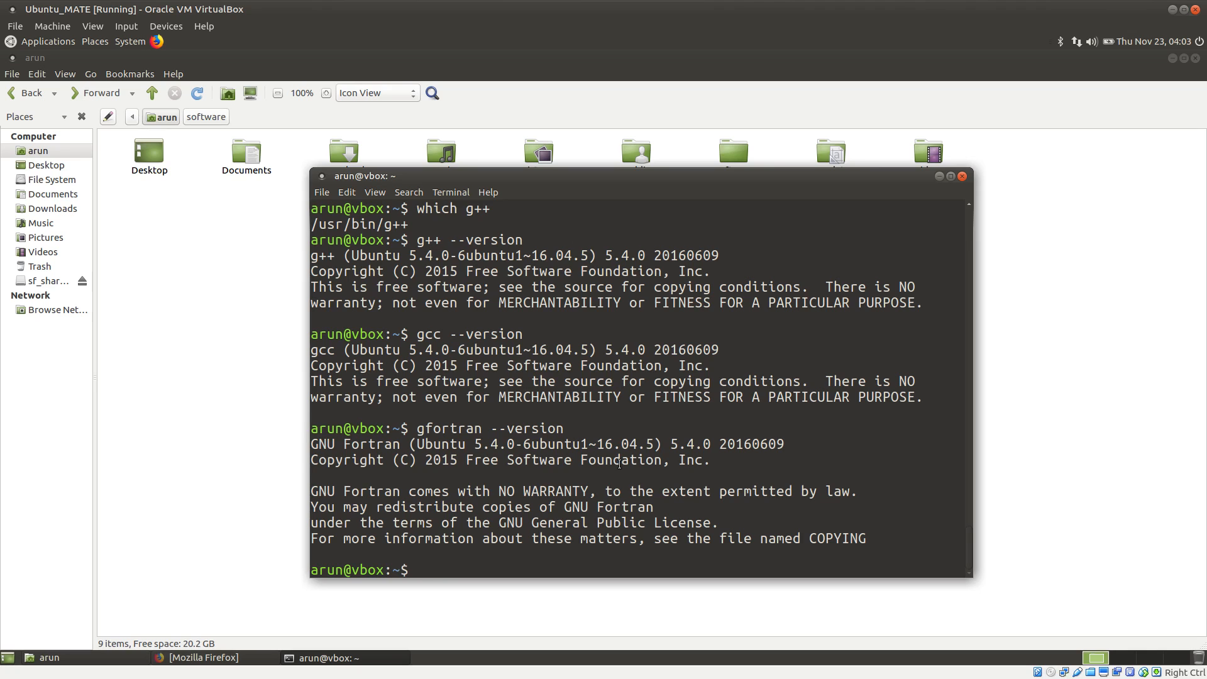
Edit the install command from apt to yum to 'sudo pacman -S gcc g++ gfortran', unsubmitted.
{"action": "type", "text": "which g++"}
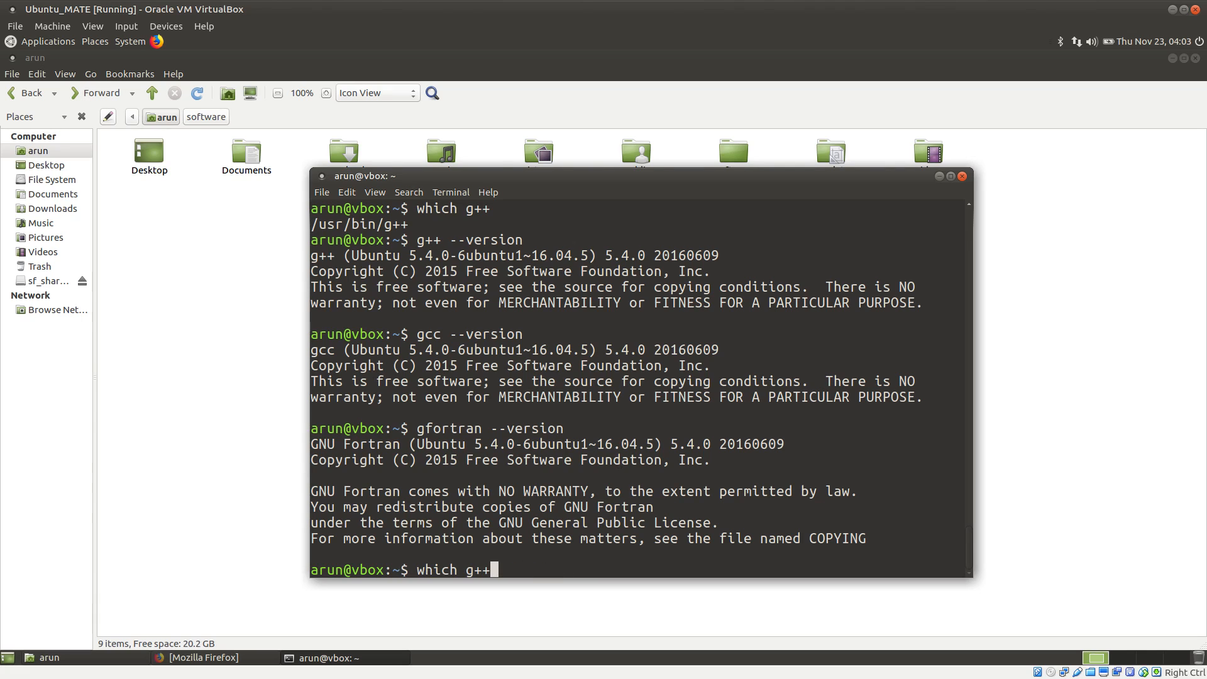
{"action": "type", "text": "sudo apt install gcc g++ gfortran"}
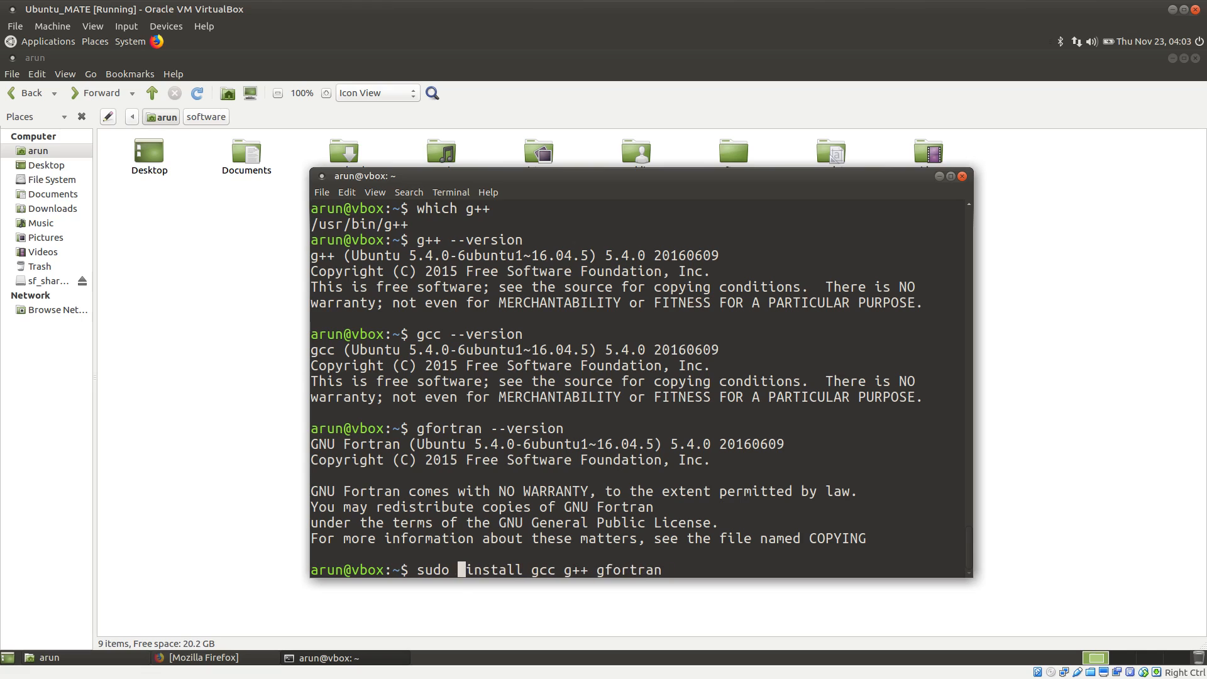
{"action": "type", "text": "yum"}
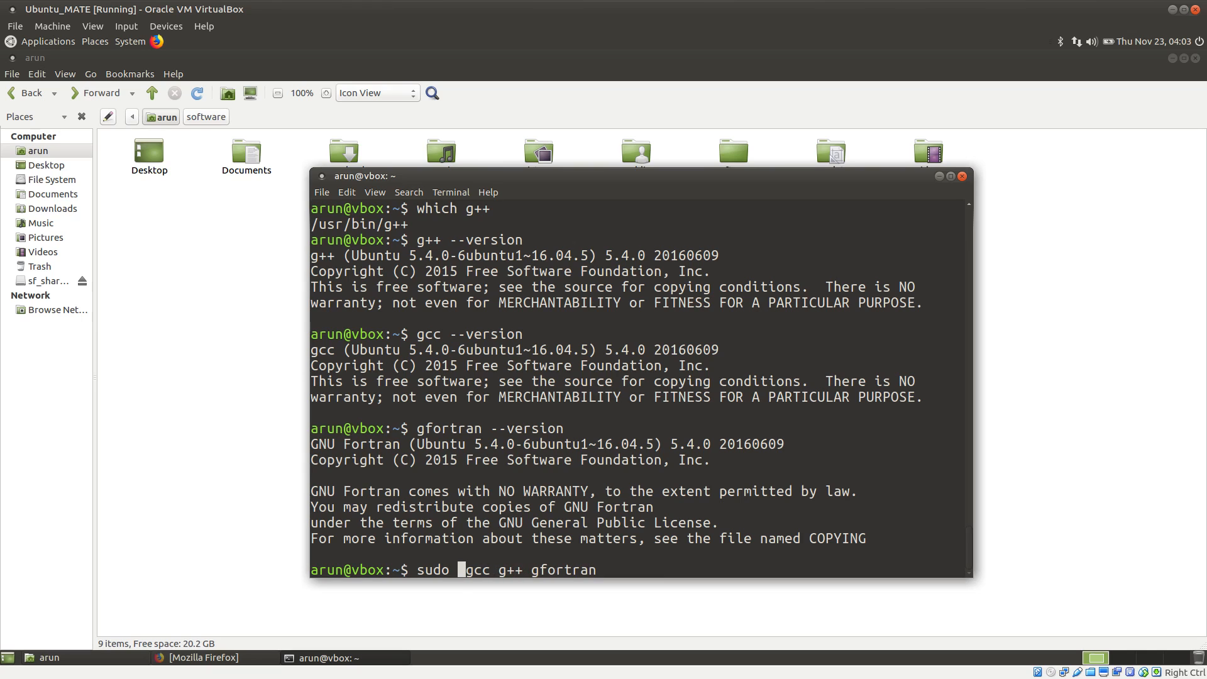
{"action": "type", "text": "install"}
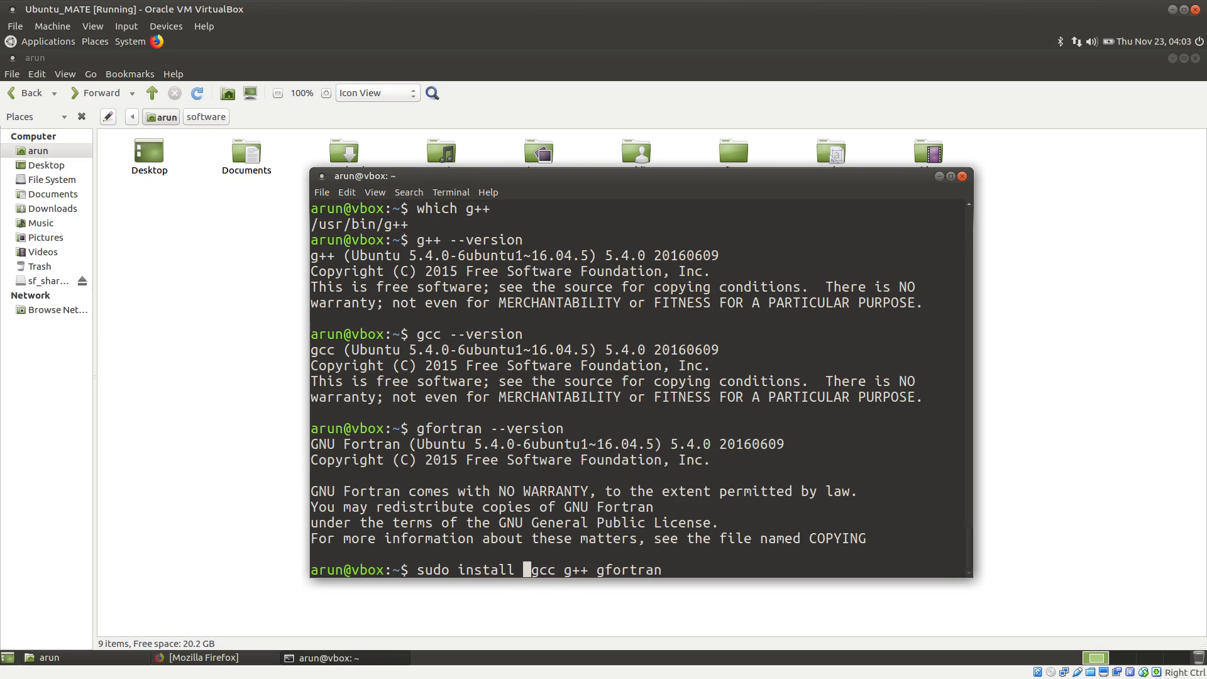
{"action": "type", "text": "-s"}
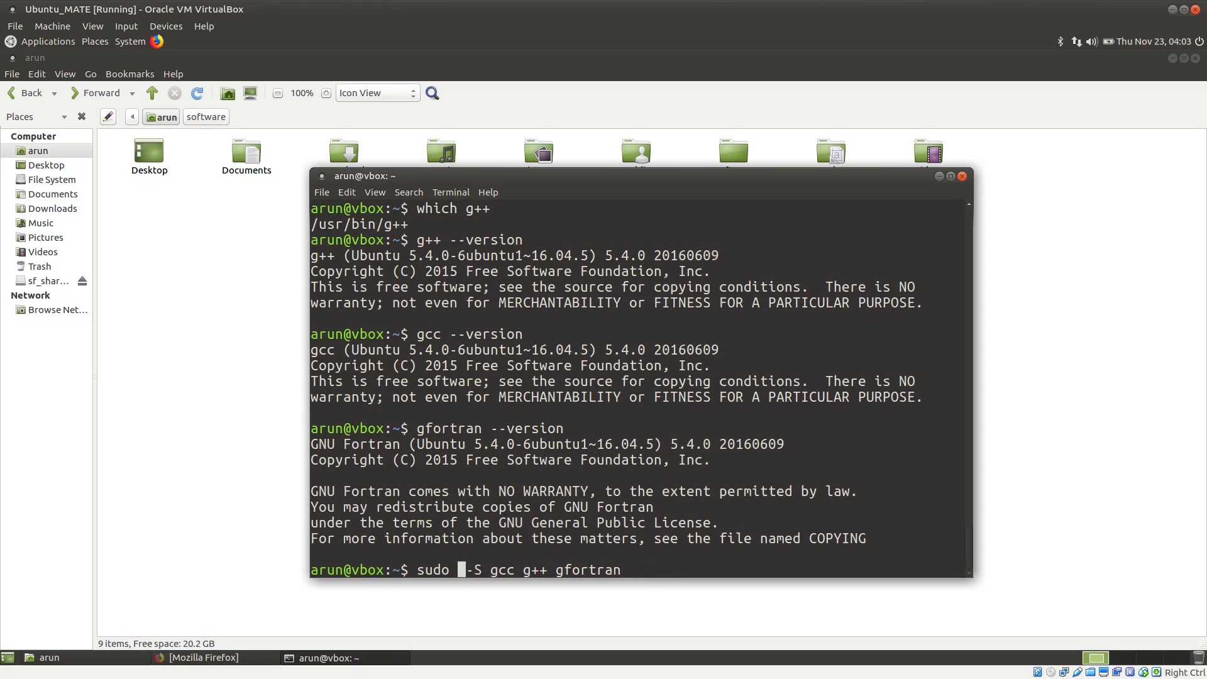
{"action": "type", "text": "pacman"}
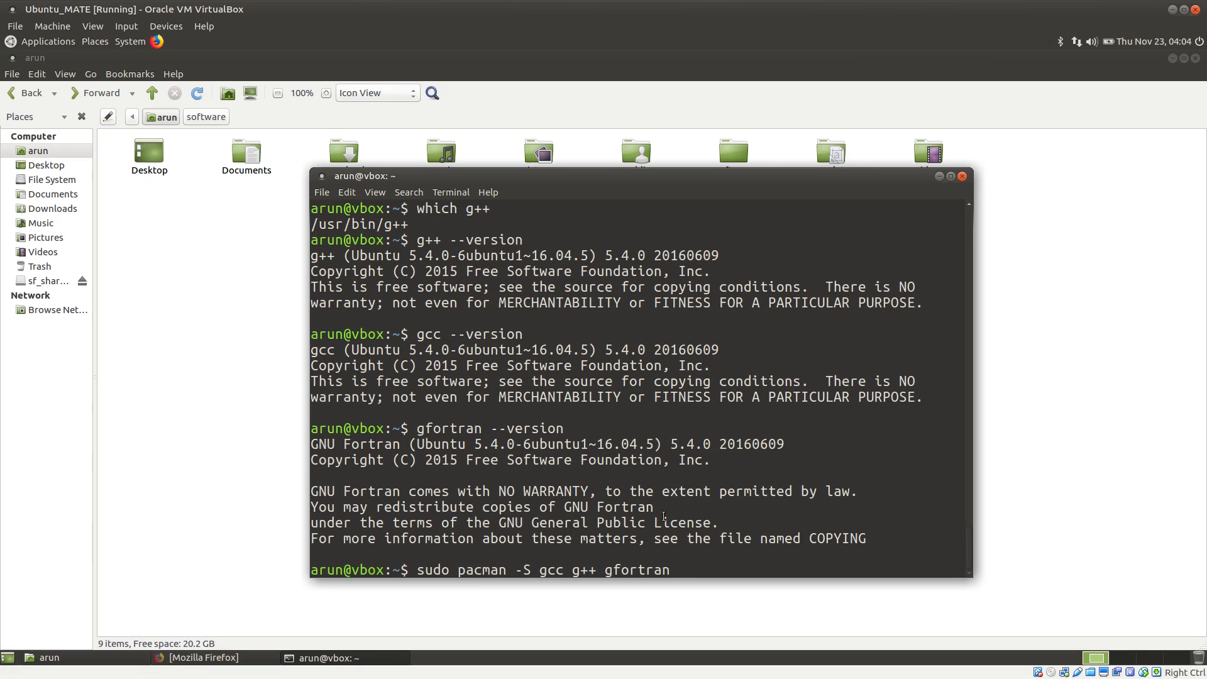
{"action": "mouse_move", "coordinate": [665, 506]}
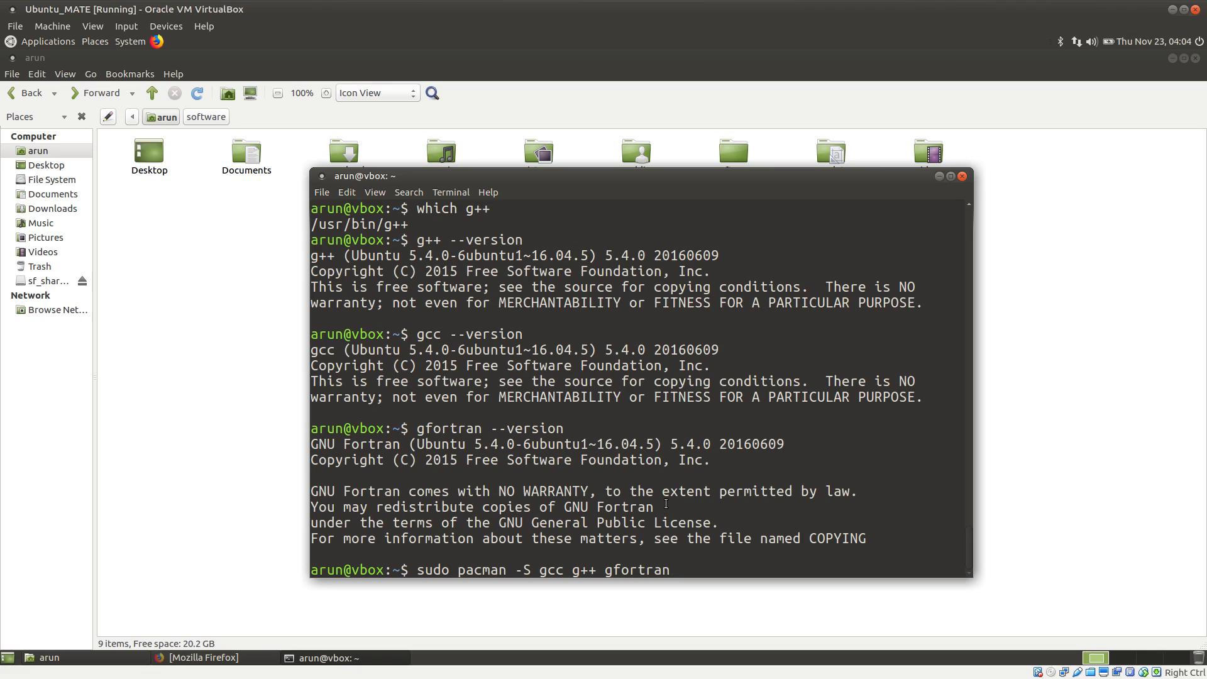